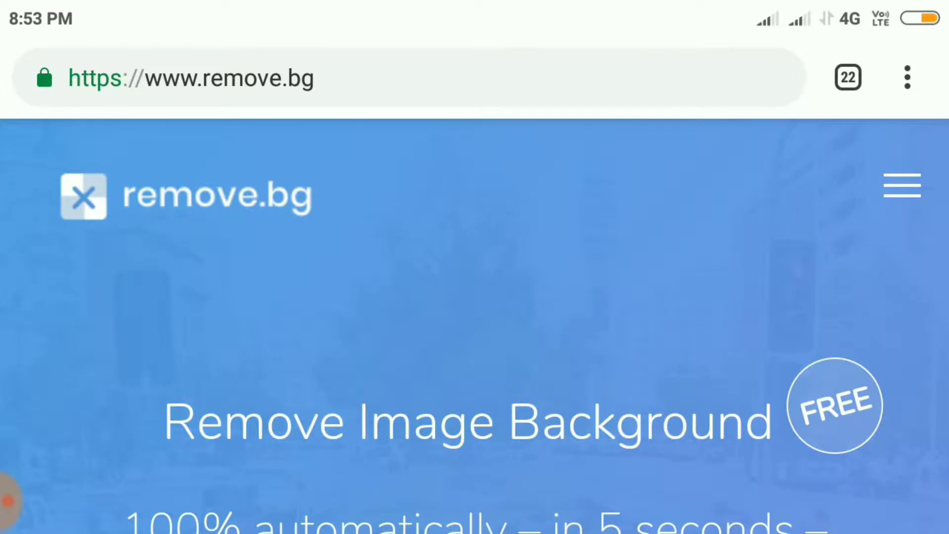
Reach the 'Select a photo' upload area and choose Gallery as the image source.
scroll("down", 3)
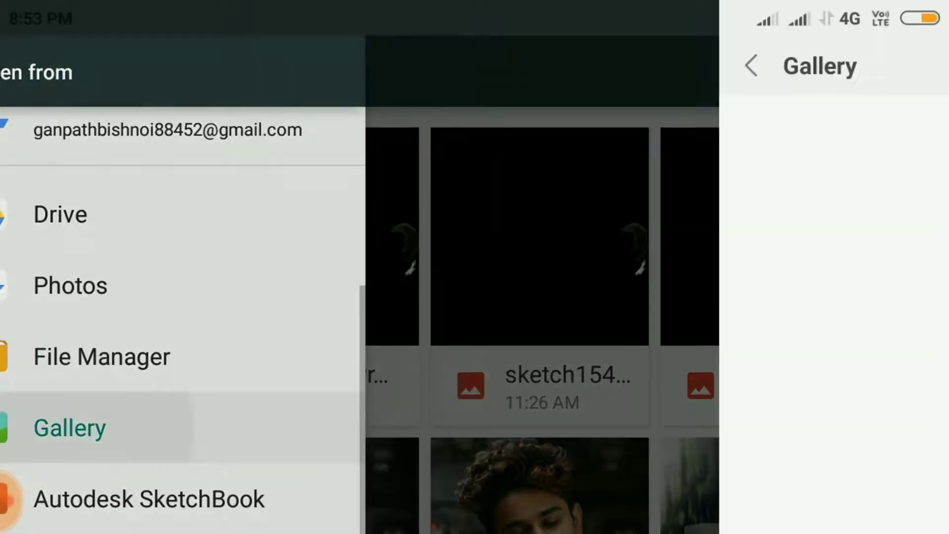
Pick the backpack portrait from the phone gallery and upload it to remove.bg at 100%.
left_click(69, 428)
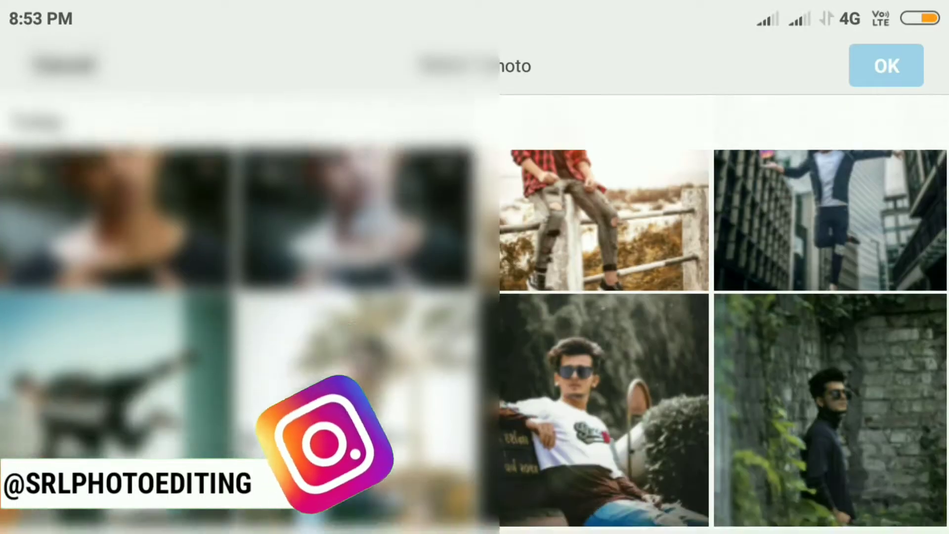
scroll("down", 3)
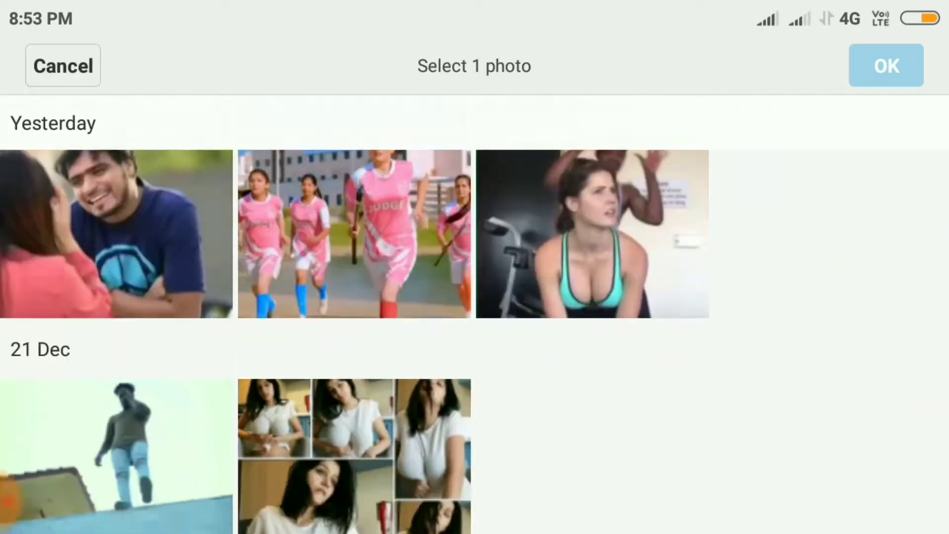
left_click(528, 125)
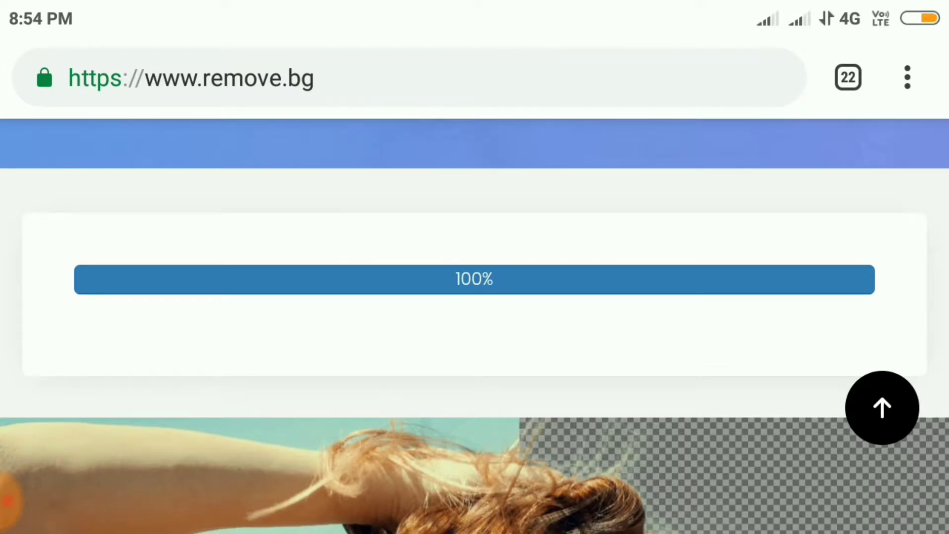
Compare the backpack portrait's checkerboard cutout with the original, then return to the upload section.
scroll("down", 3)
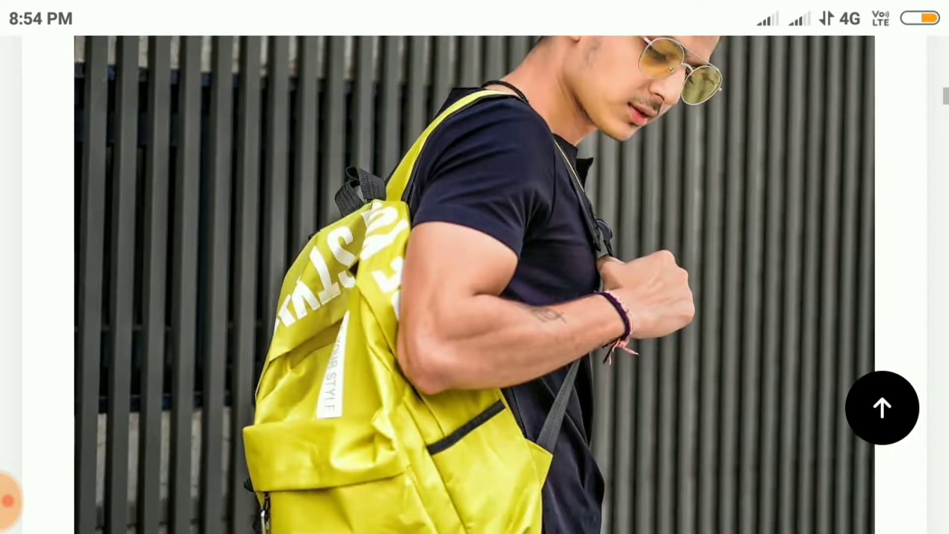
scroll("down", 3)
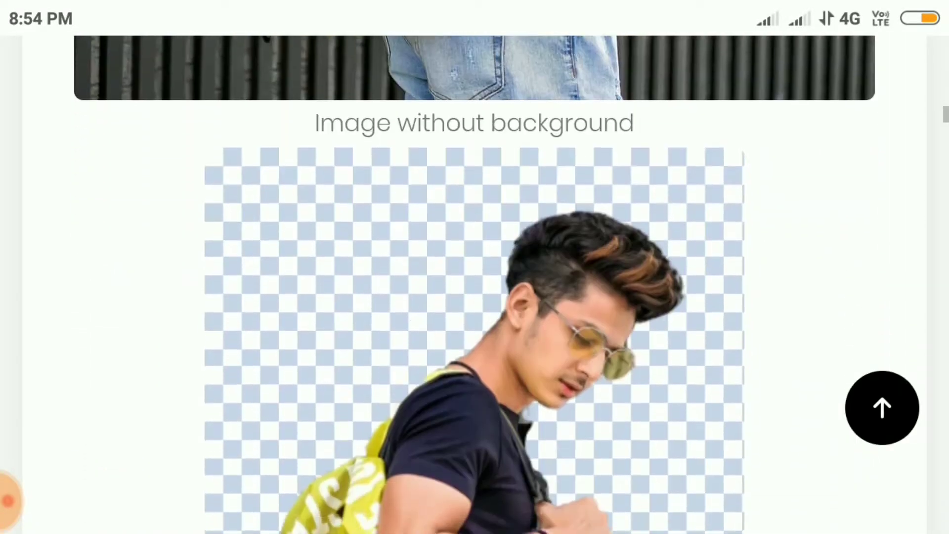
scroll("down", 3)
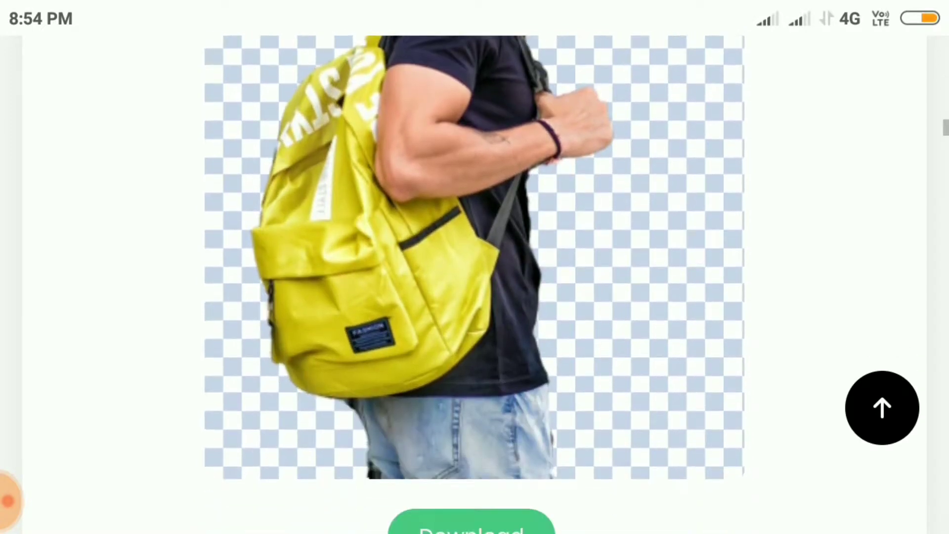
scroll("up", 3)
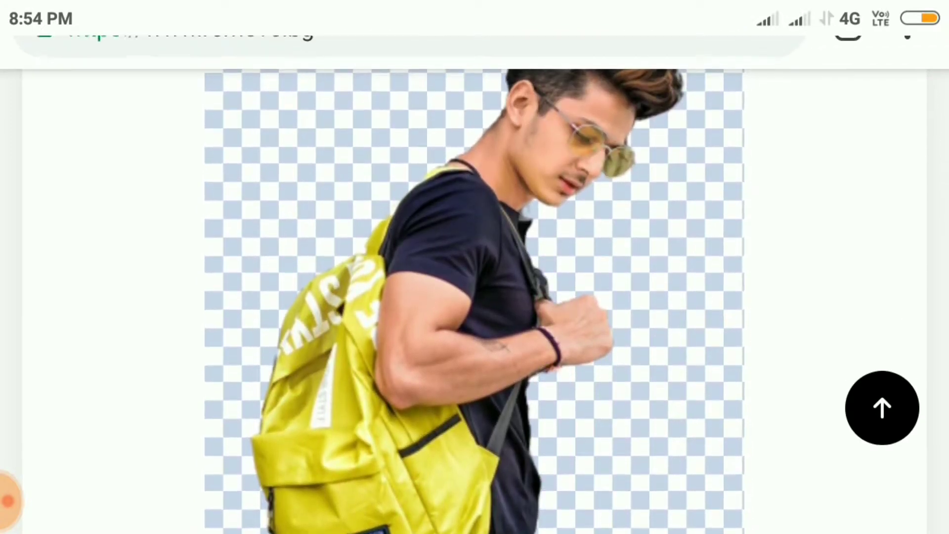
scroll("down", 3)
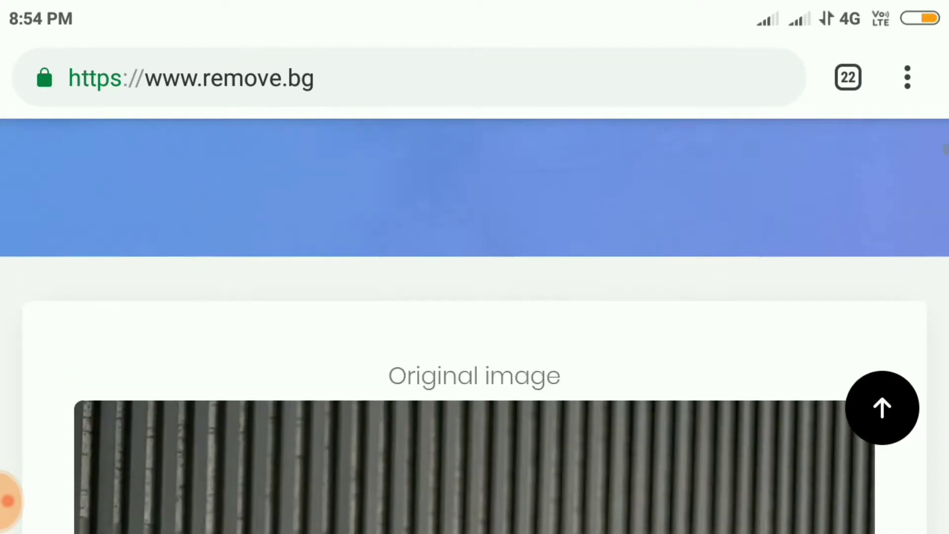
scroll("up", 3)
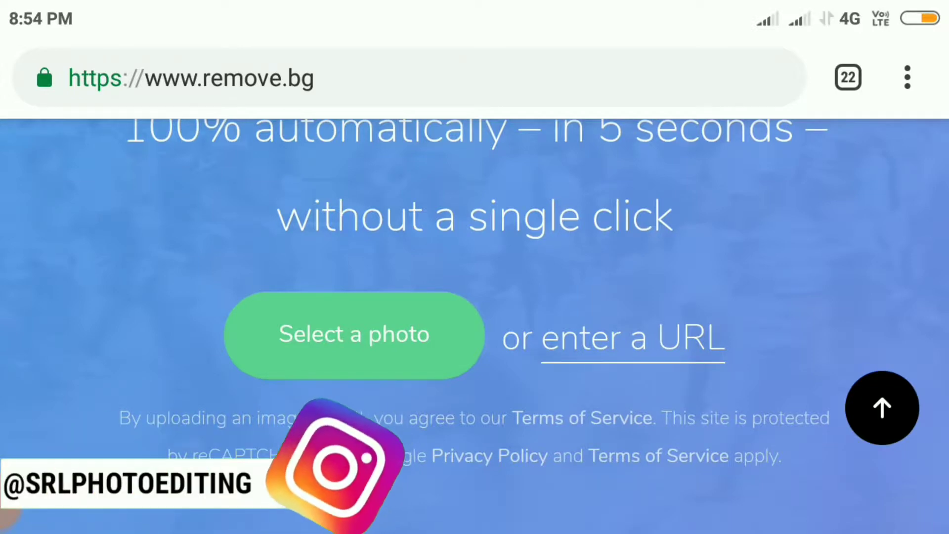
Browse the gallery by album and choose a second portrait photo to upload.
left_click(354, 333)
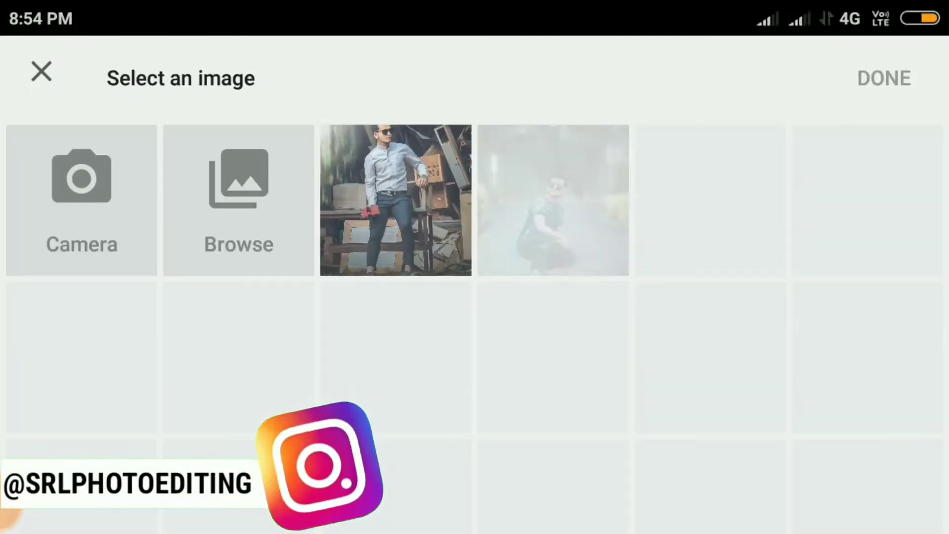
left_click(237, 200)
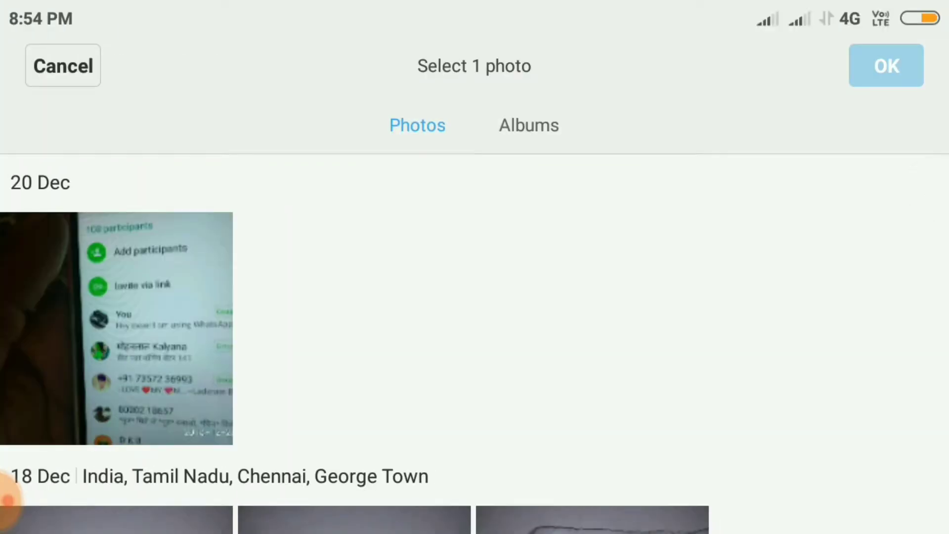
left_click(528, 125)
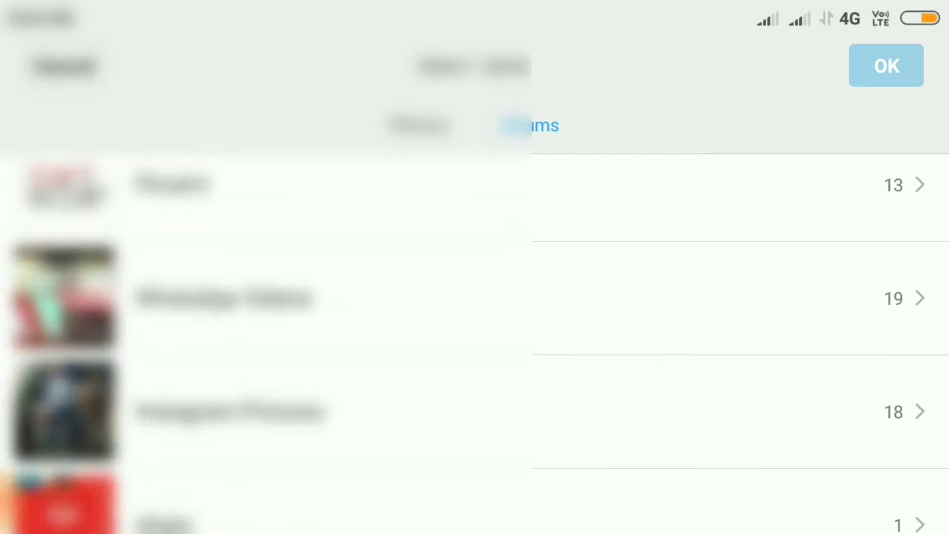
scroll("down", 3)
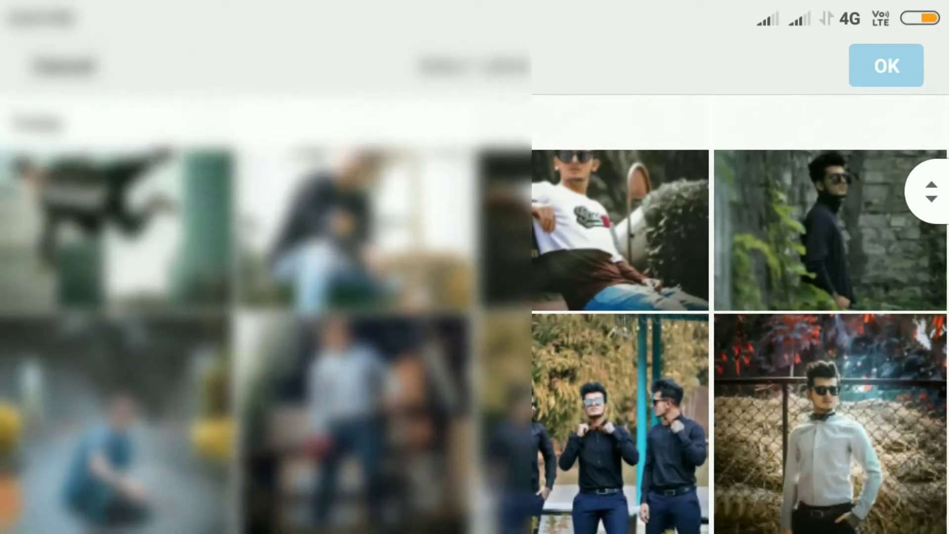
left_click(885, 65)
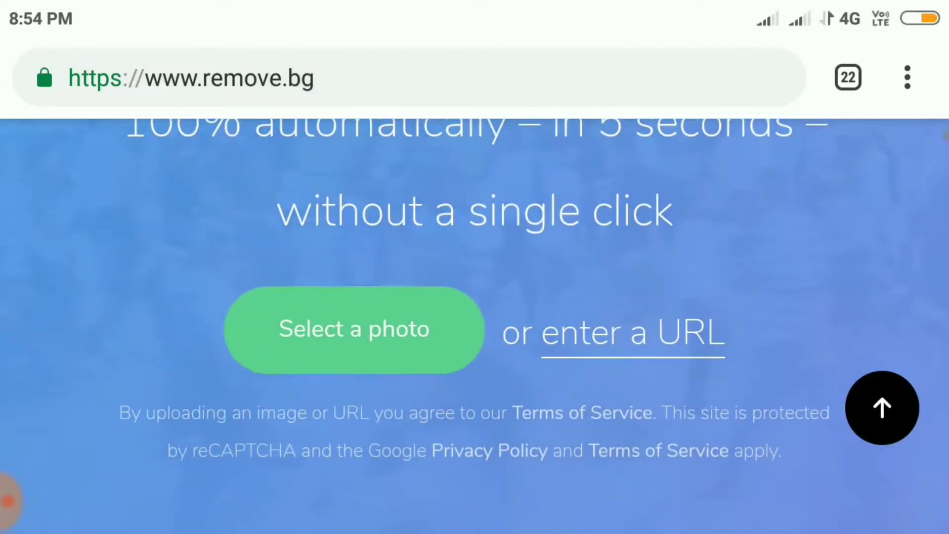
Download the curly-haired man's transparent cutout as a PNG and return to the upload section.
left_click(354, 328)
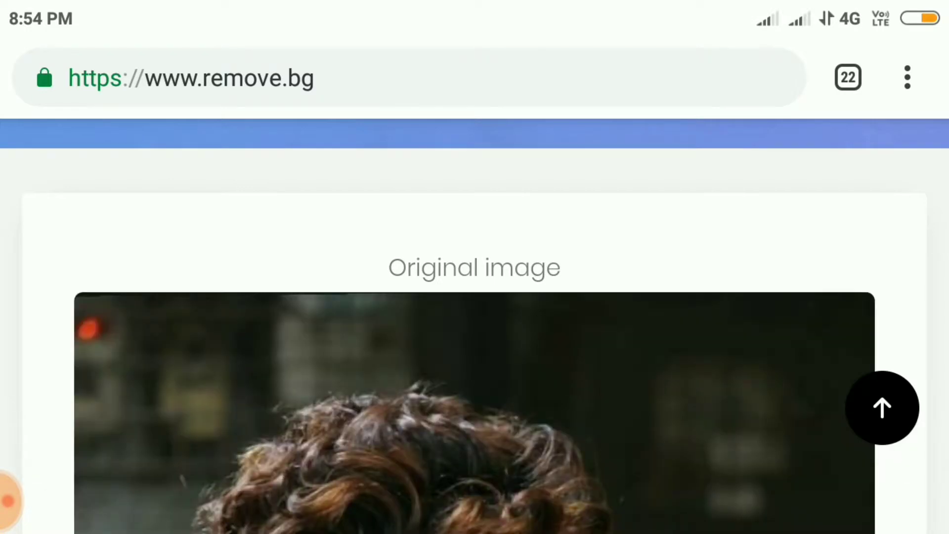
scroll("down", 3)
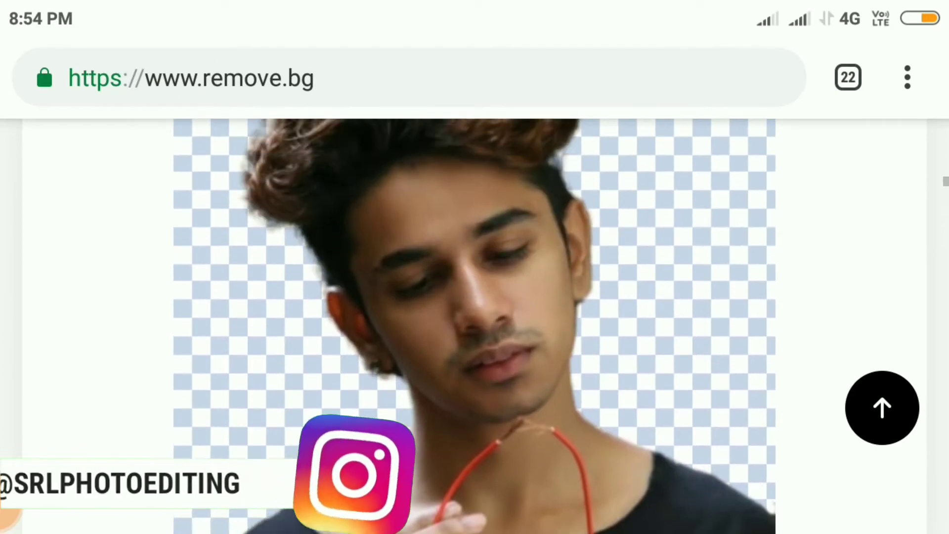
scroll("down", 3)
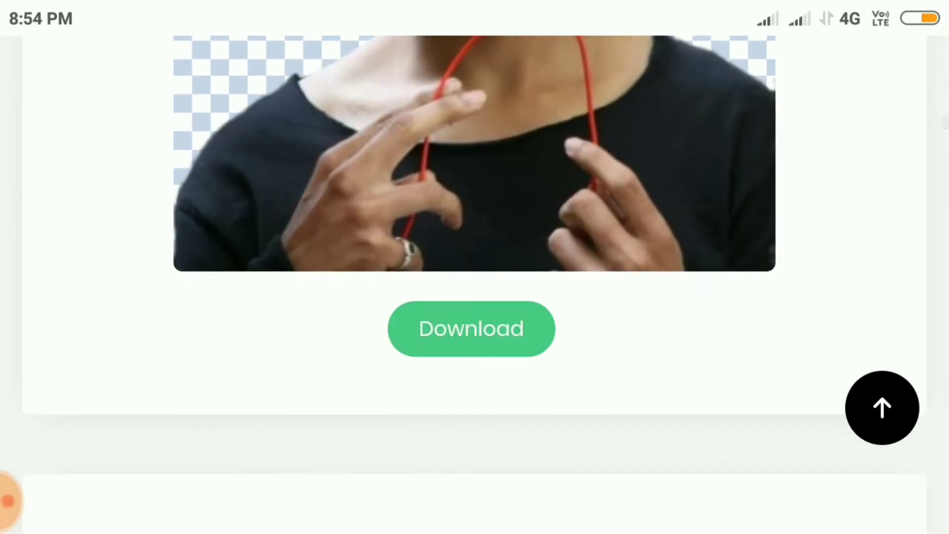
left_click(471, 328)
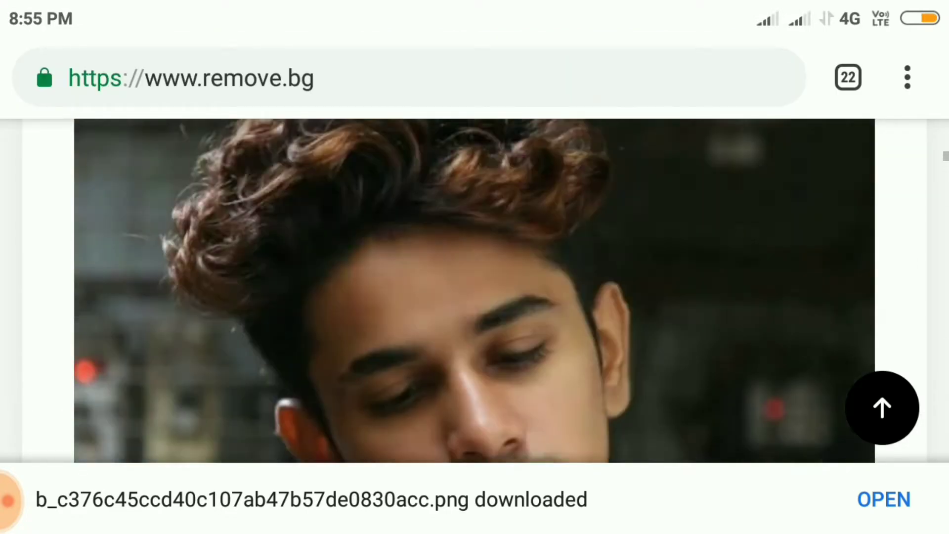
scroll("up", 3)
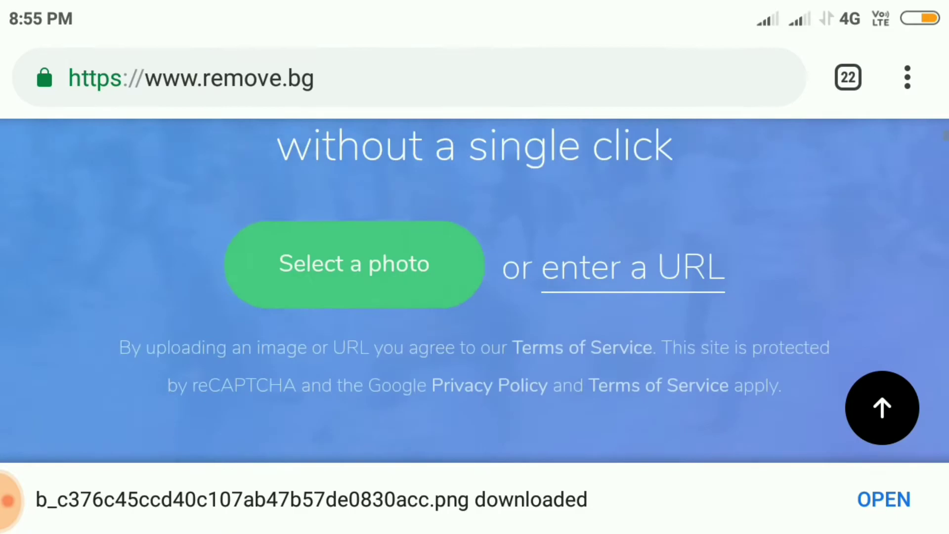
Start another upload, choosing the Gallery app from the 'Open from' sources list.
left_click(354, 264)
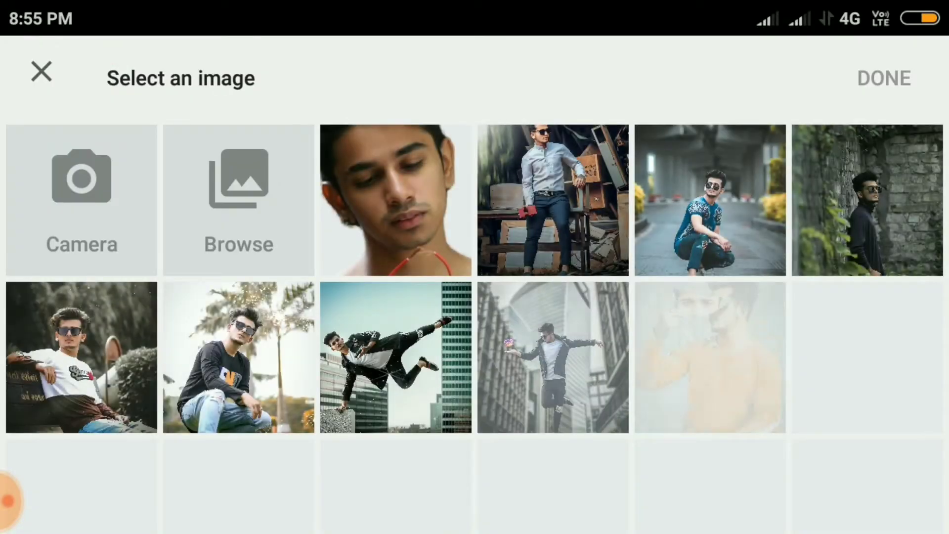
left_click(238, 200)
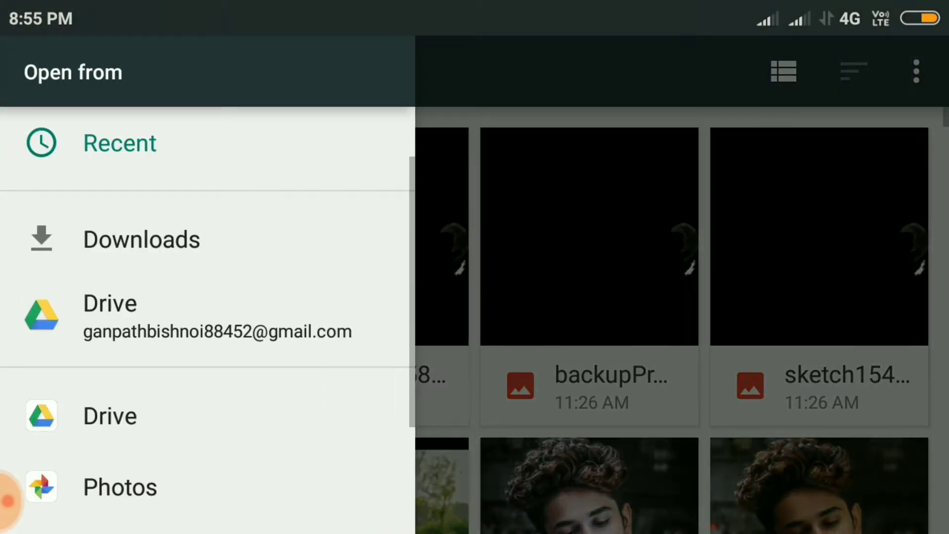
scroll("down", 3)
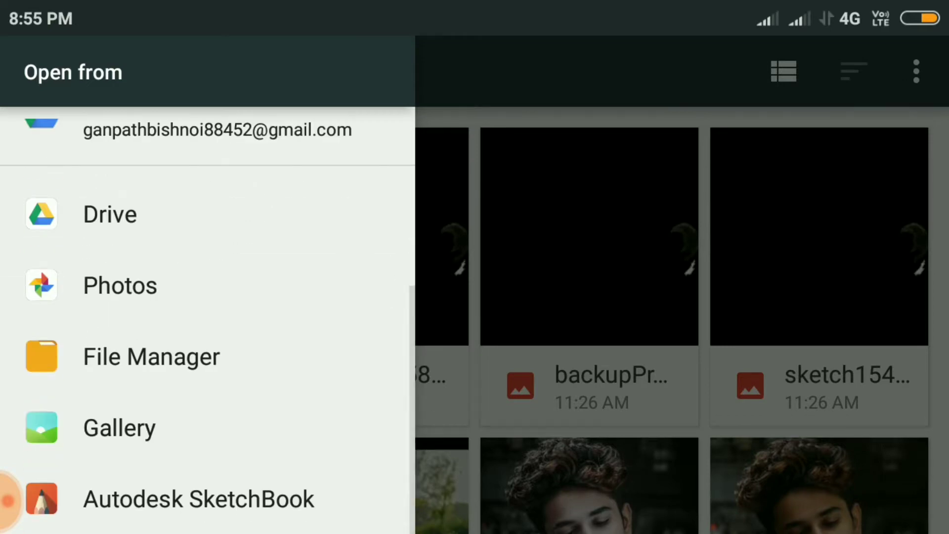
left_click(120, 284)
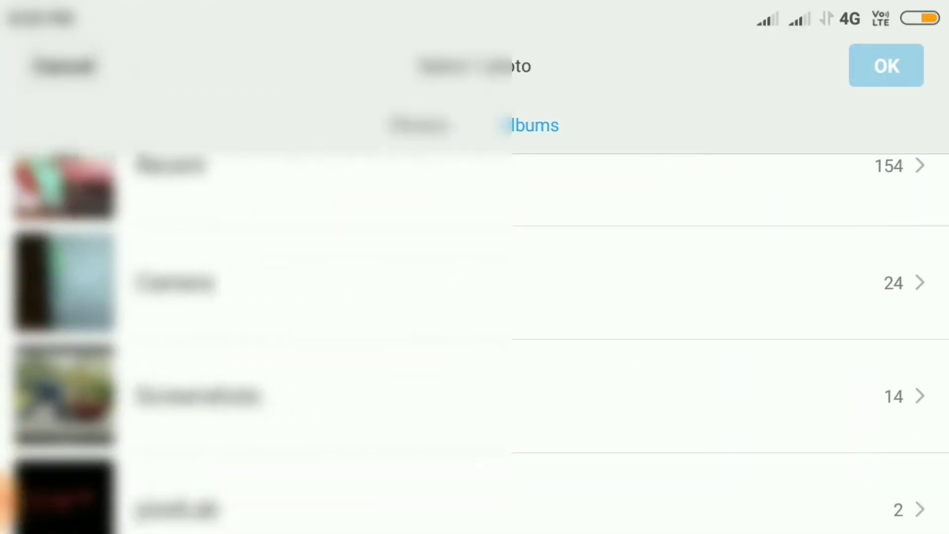
Browse an album's photos to find the third portrait to upload.
scroll("down", 3)
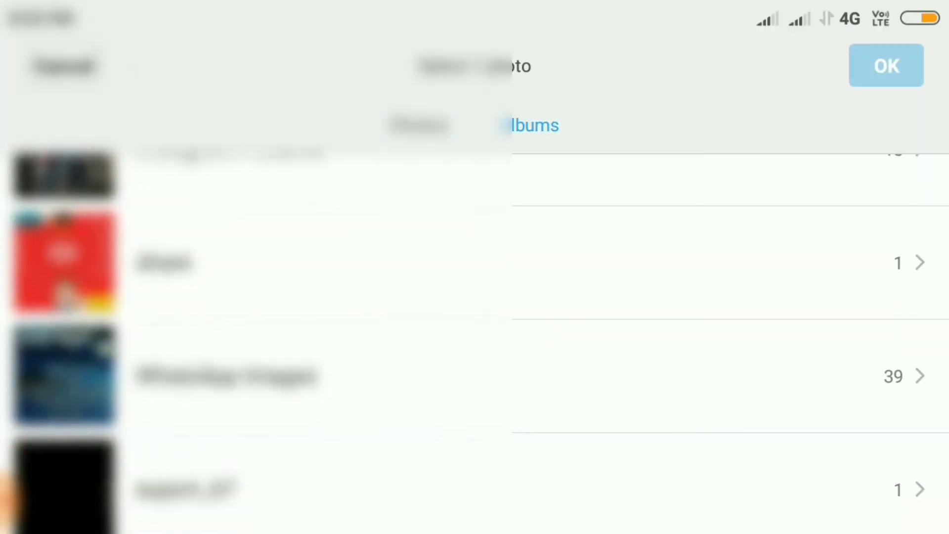
scroll("down", 3)
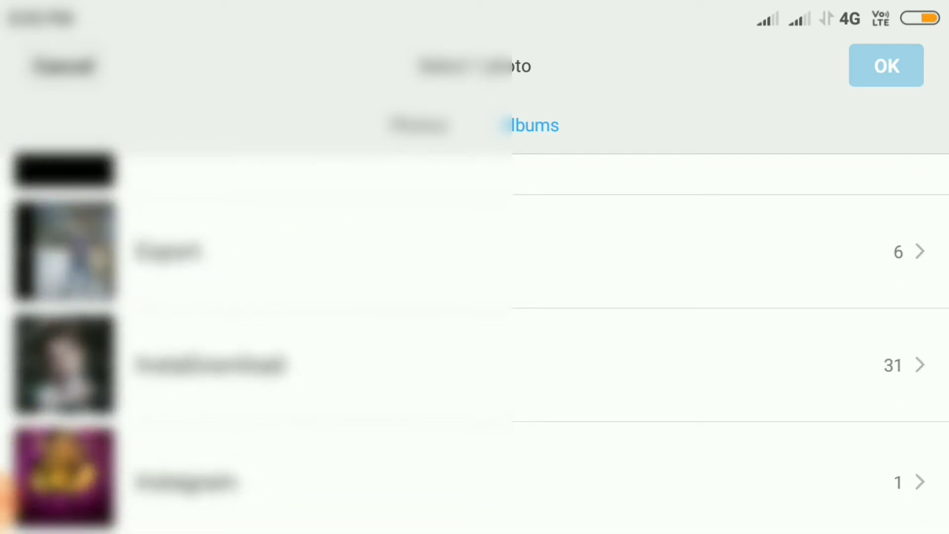
left_click(417, 125)
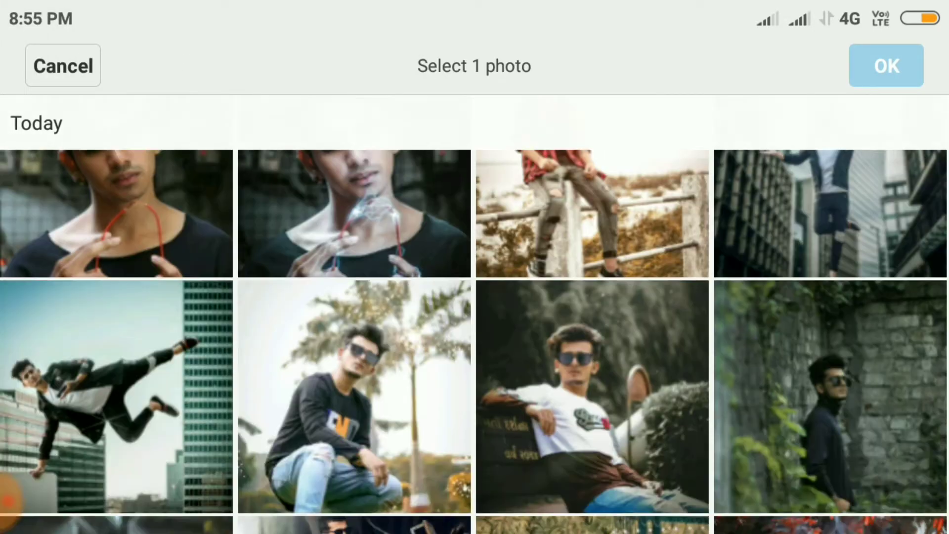
scroll("down", 3)
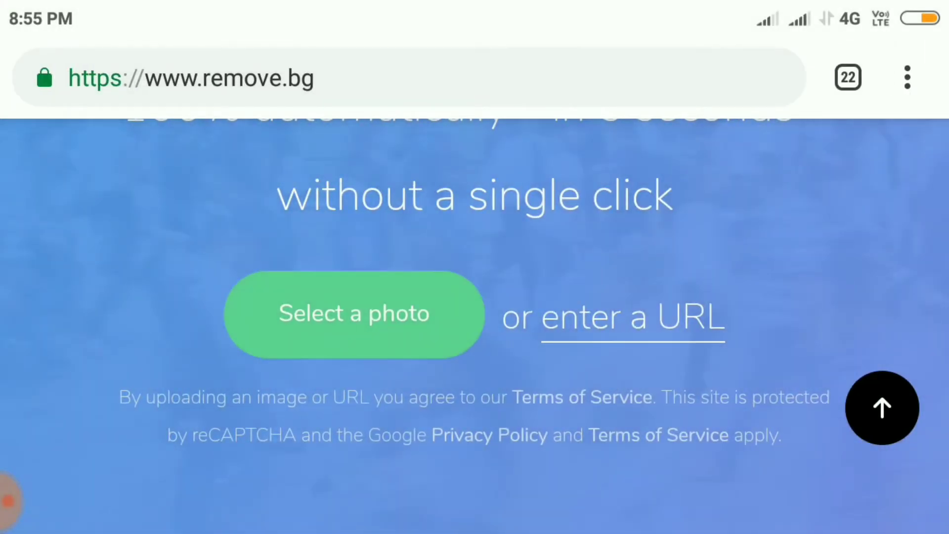
Upload the sunglasses-and-striped-shirt portrait and view its cutout on the checkerboard beside the original.
left_click(353, 313)
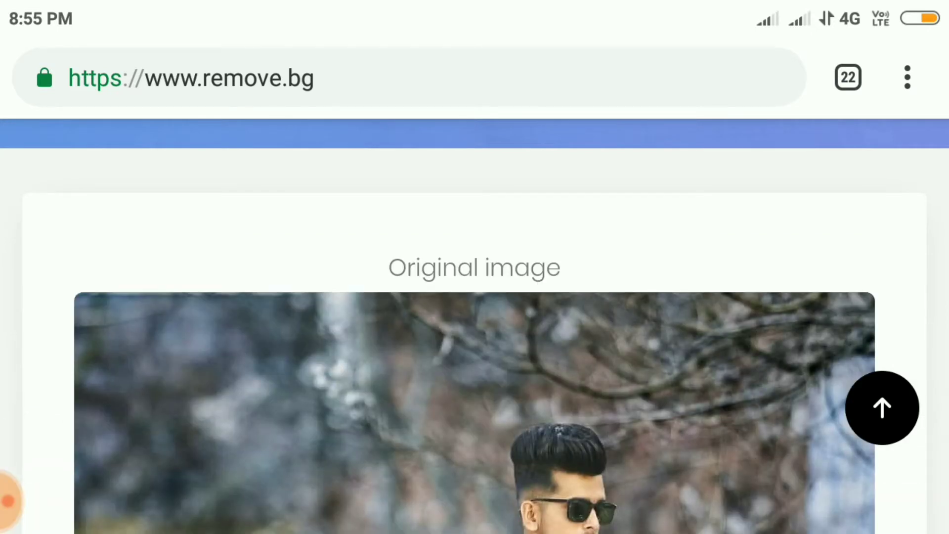
scroll("down", 3)
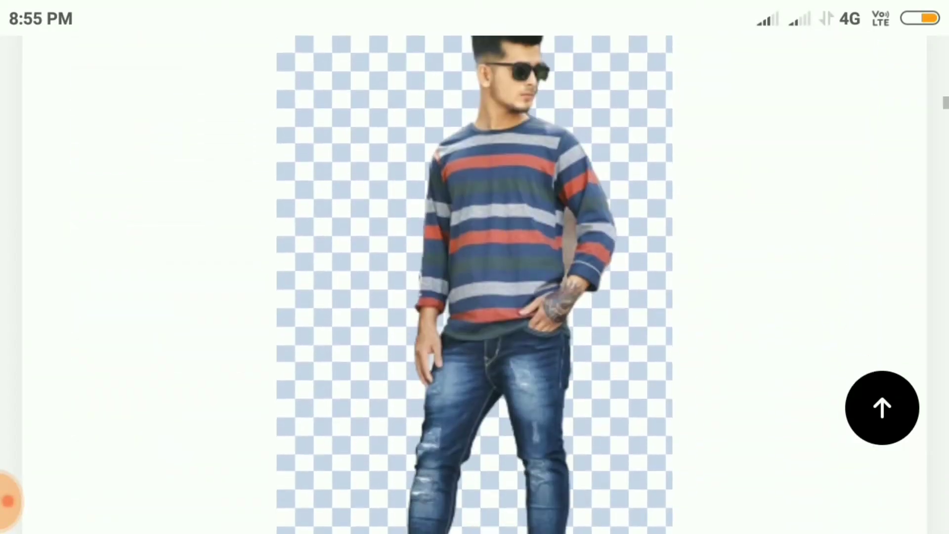
scroll("down", 3)
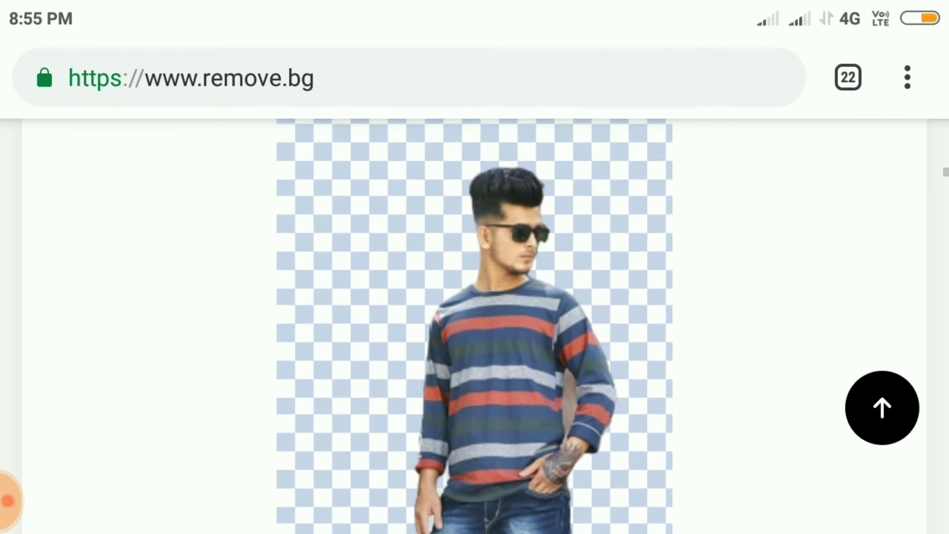
scroll("down", 3)
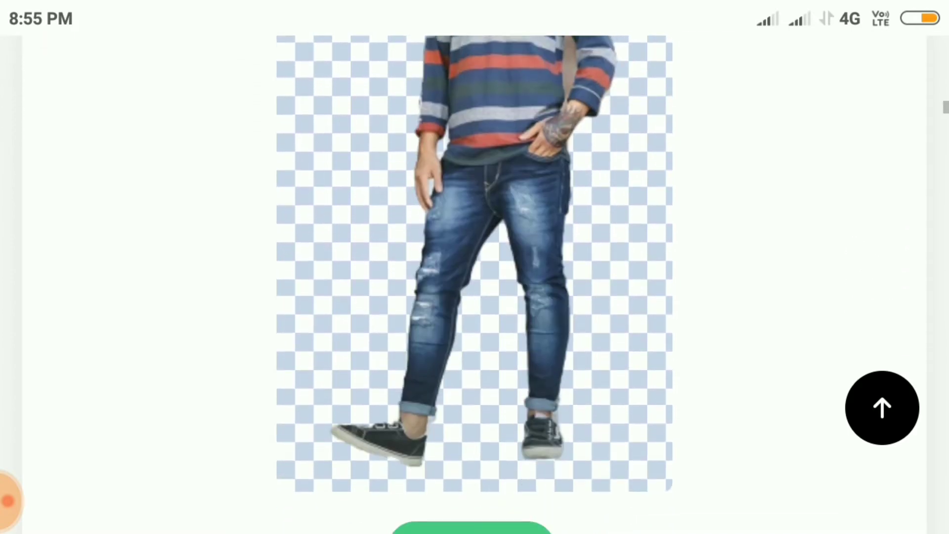